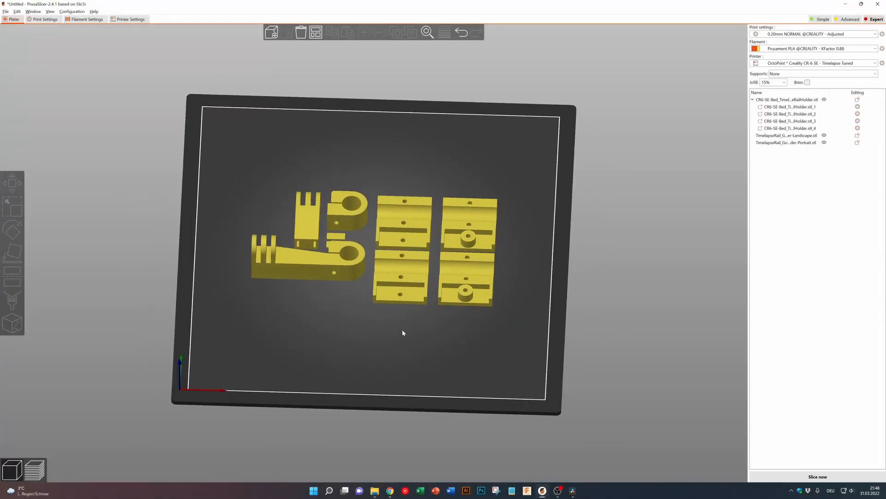
Set 4 perimeters and 25% fill density for the rail holder parts in Print Settings
click(44, 19)
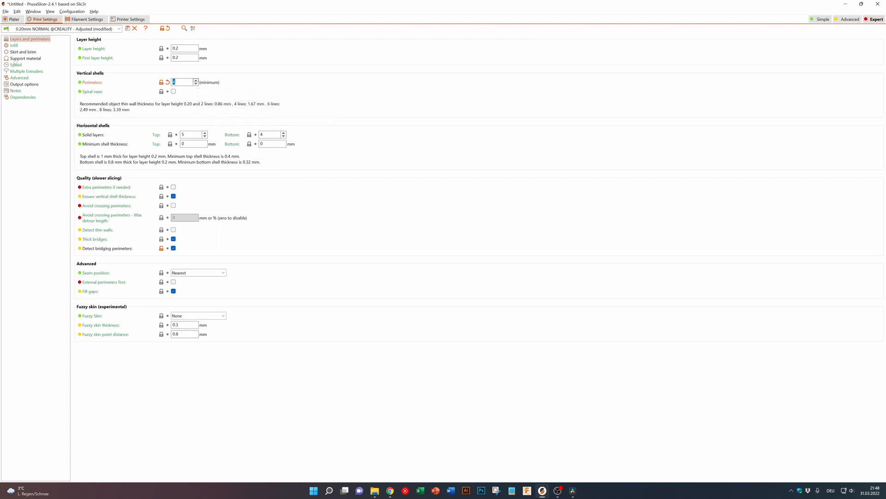
click(13, 46)
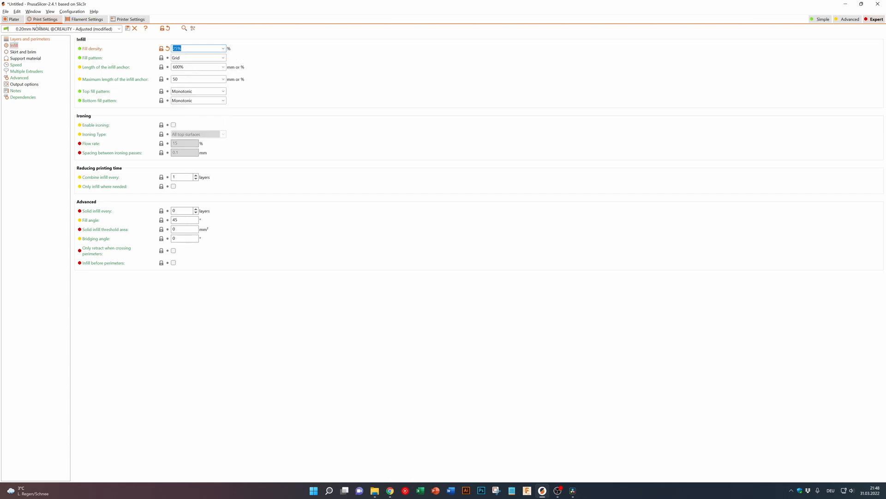
click(12, 18)
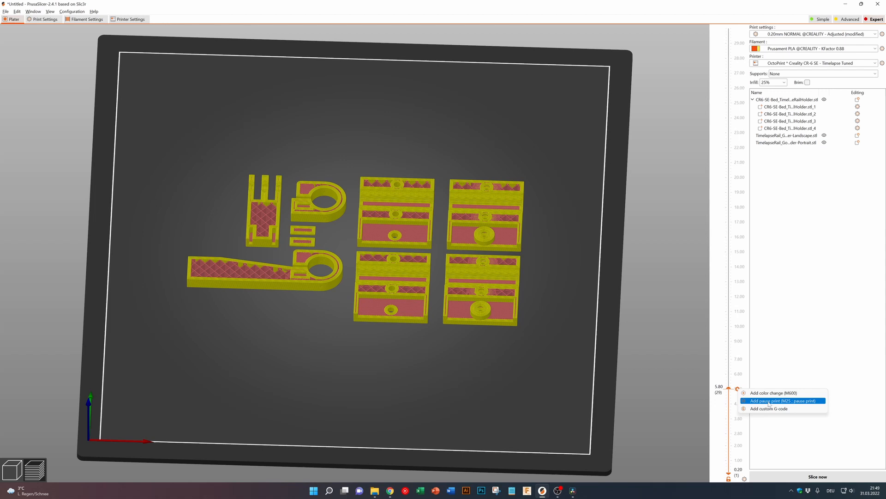
Add a pause point at the 5.80 mm layer with the message 'Insert nuts'
click(783, 400)
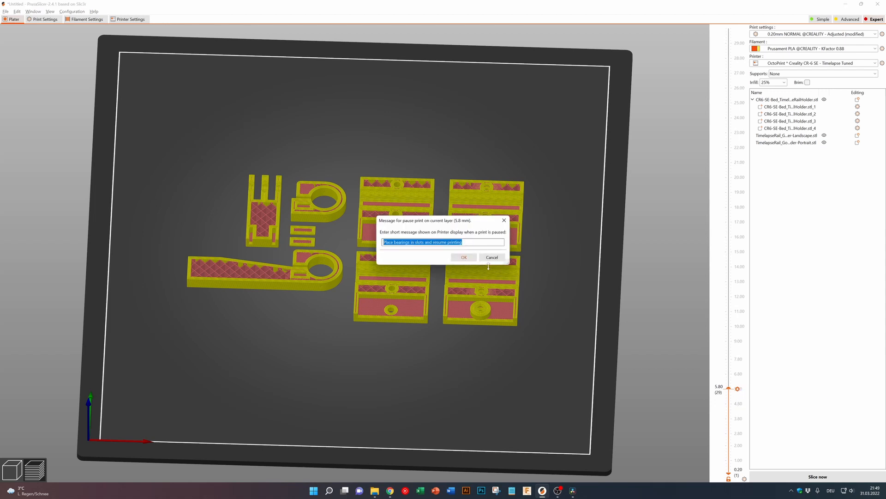
text(Insert)
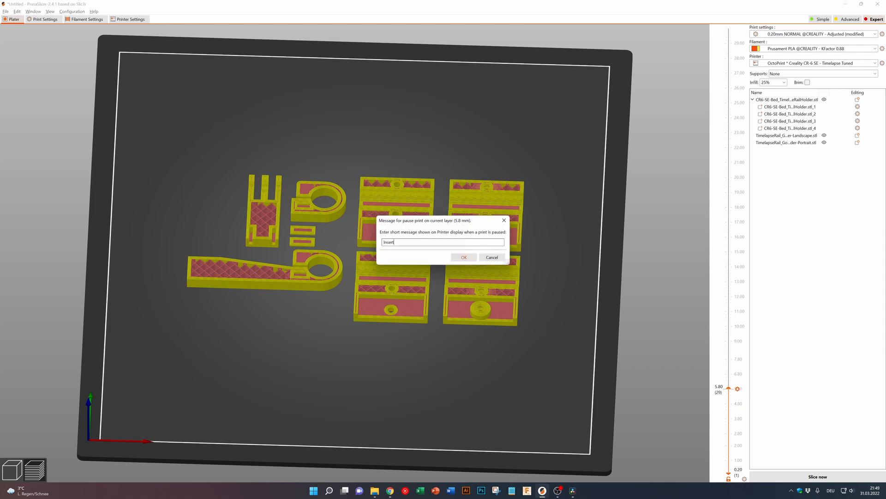
text(nuts)
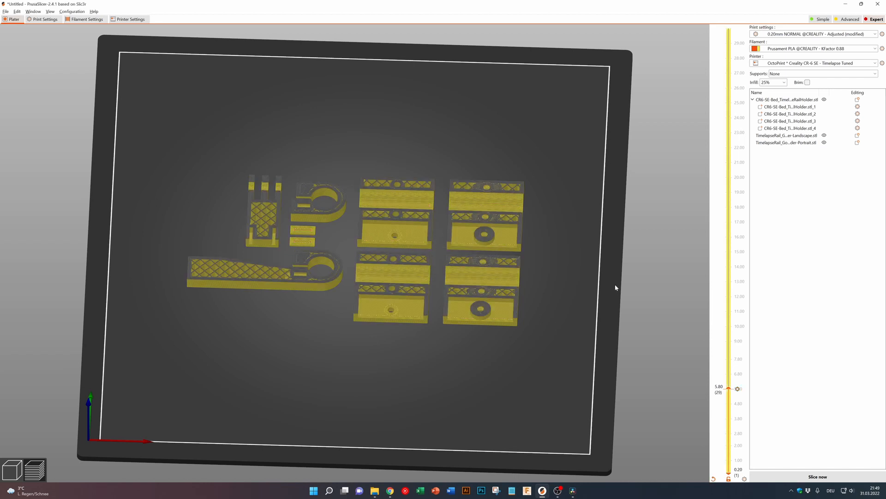
Add a 10.60 mm pause reading 'Insert nuts 2' and send the G-code to the printer host
drag(737, 387, 736, 352)
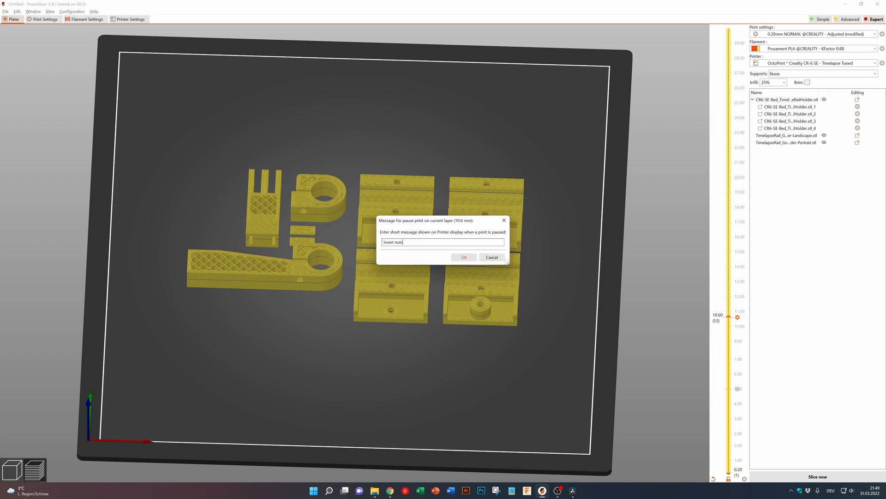
text(2)
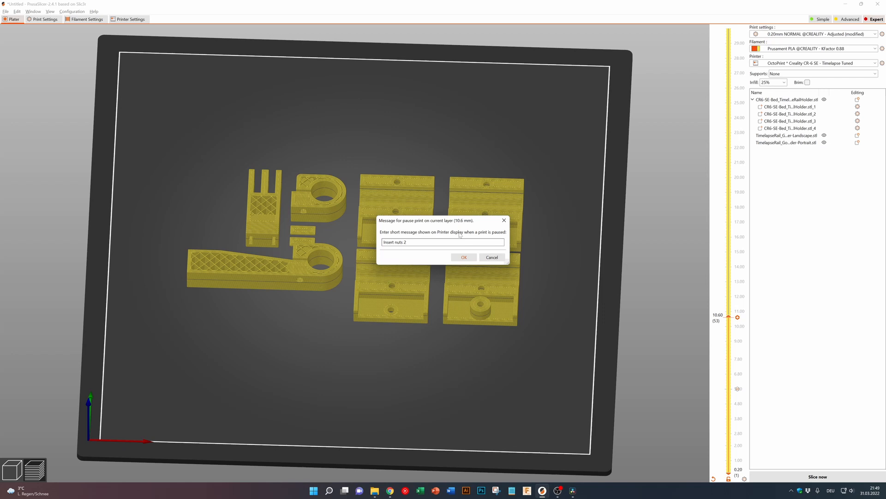
click(463, 257)
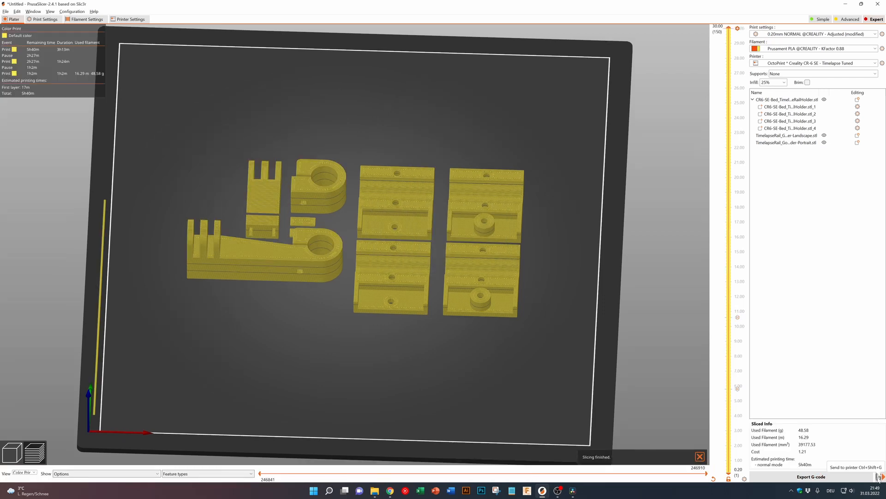
click(877, 470)
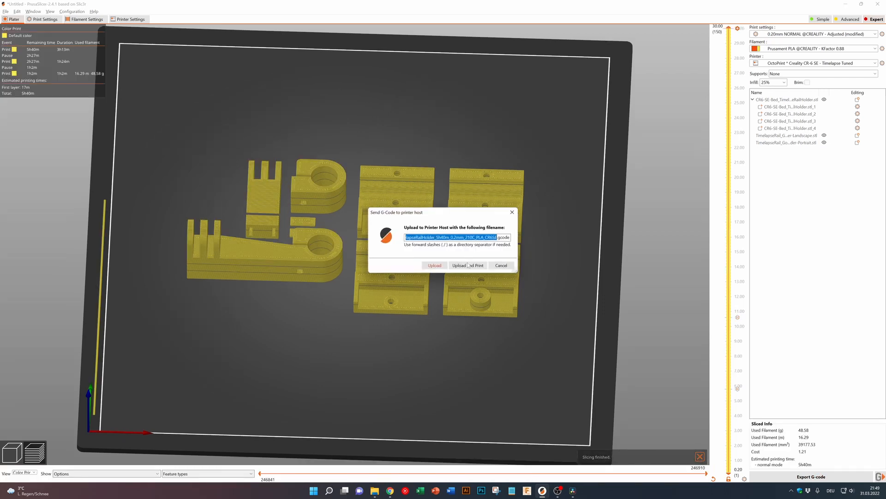